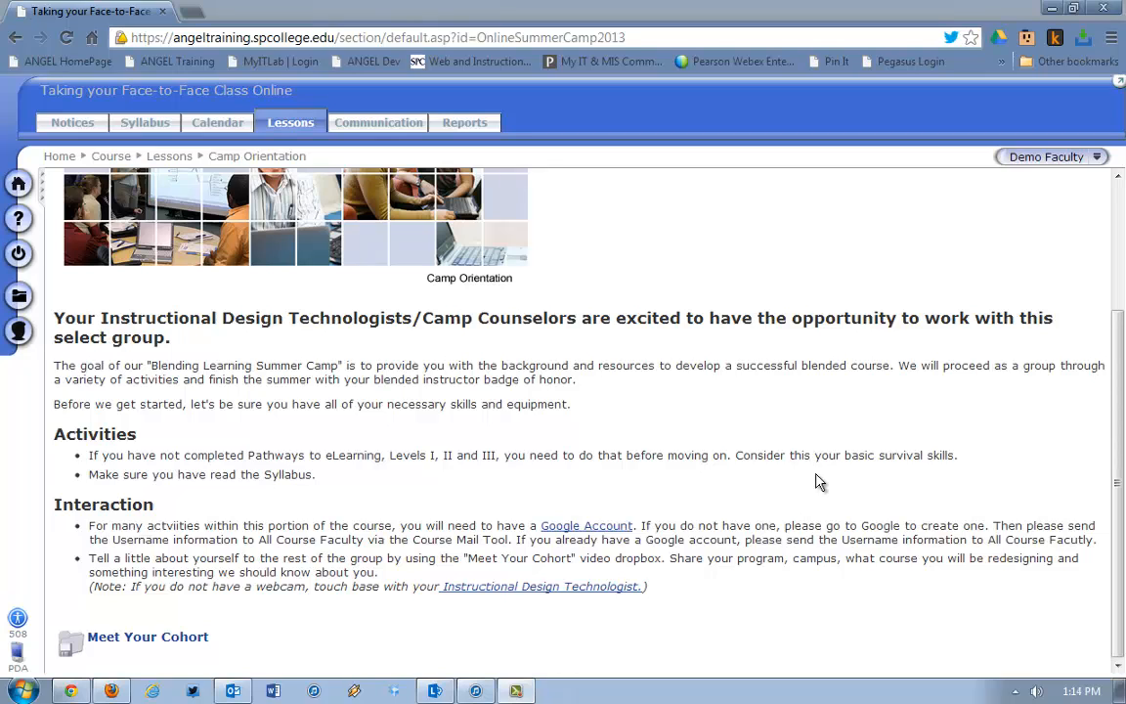
- Open the Meet Your Cohort video dropbox from the Camp Orientation lesson
click(148, 637)
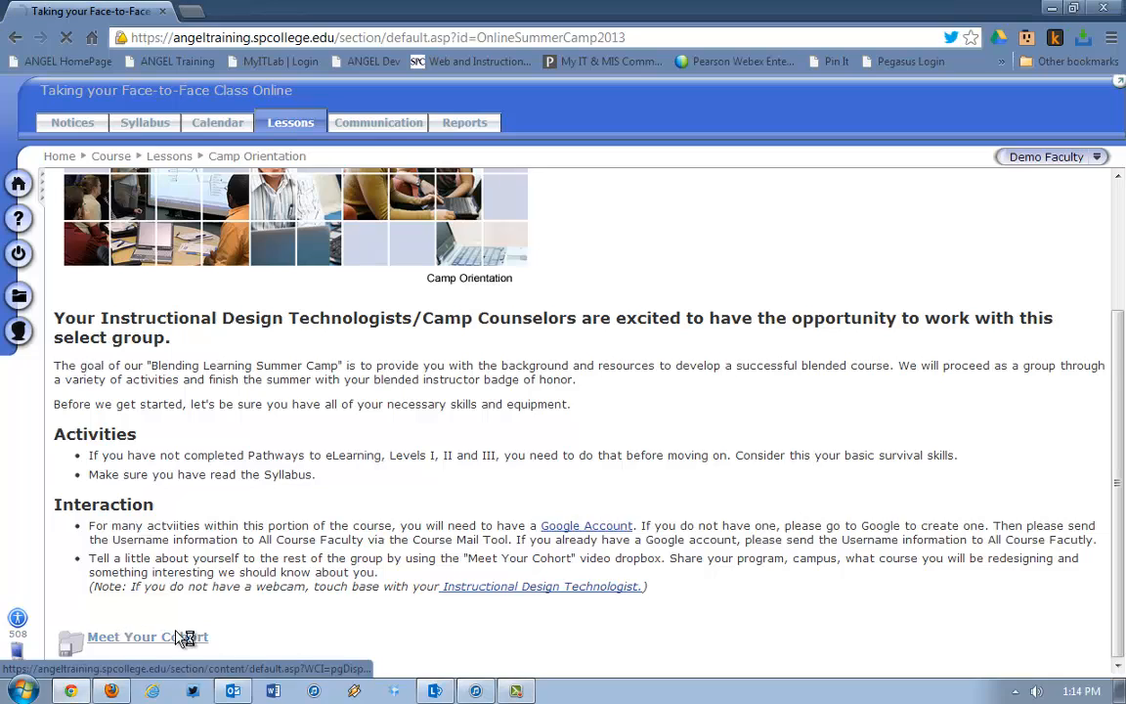
click(146, 638)
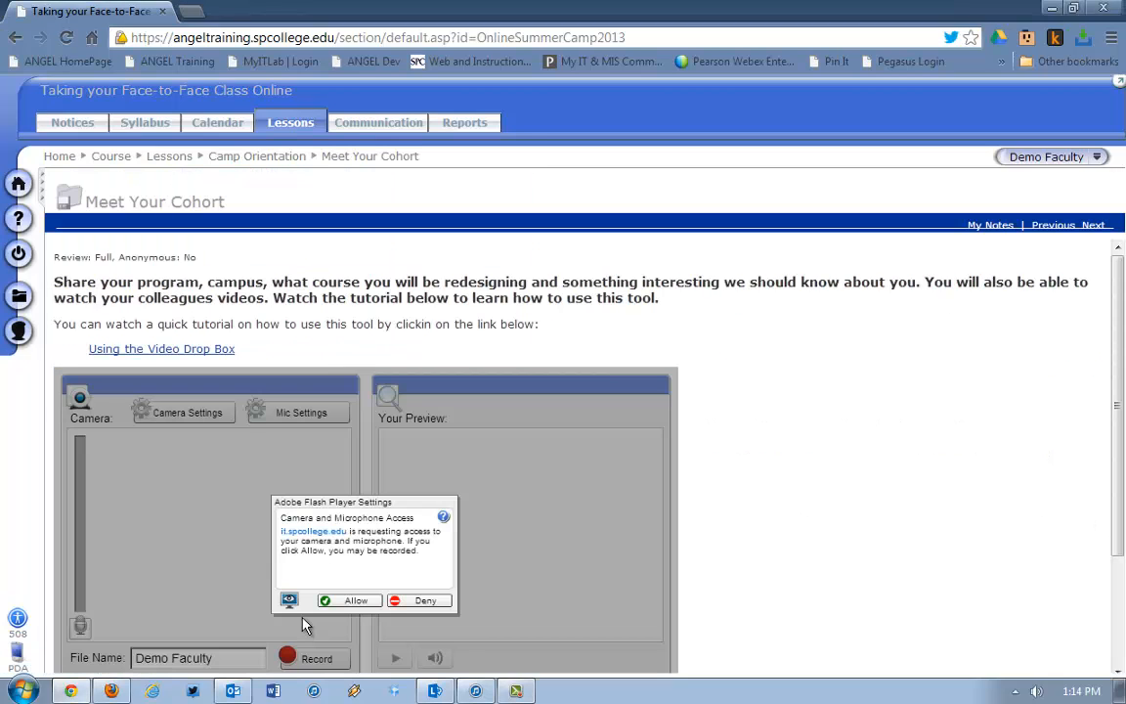
scroll(down, 3)
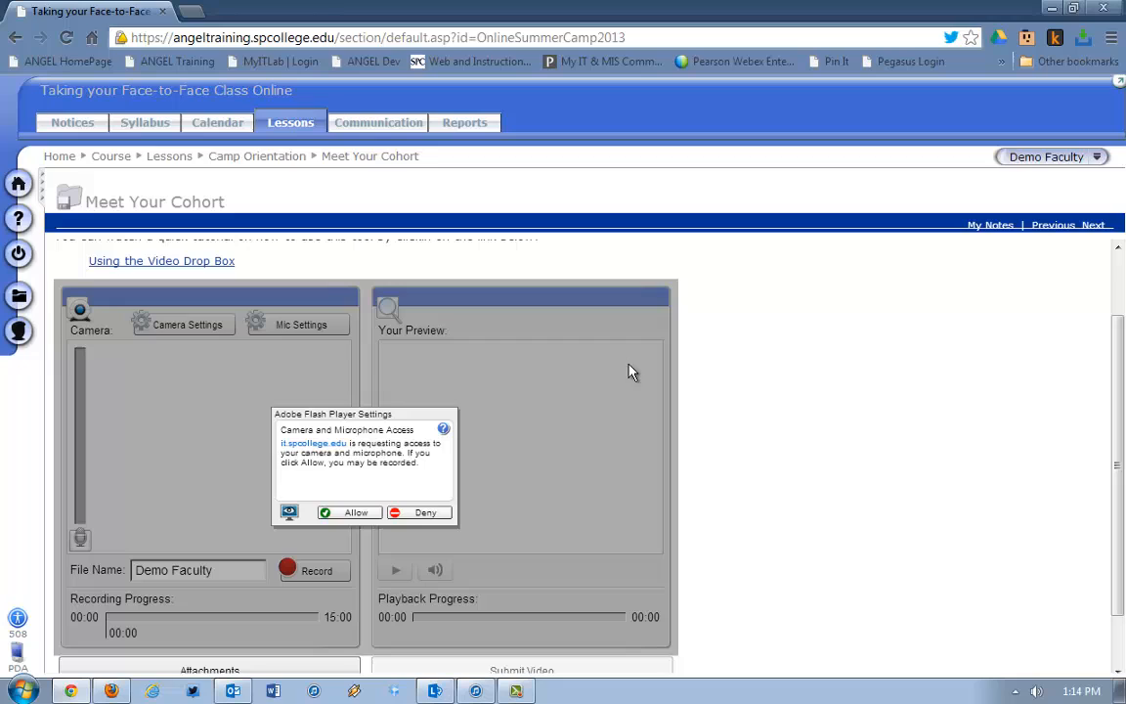
mouse_move(245, 411)
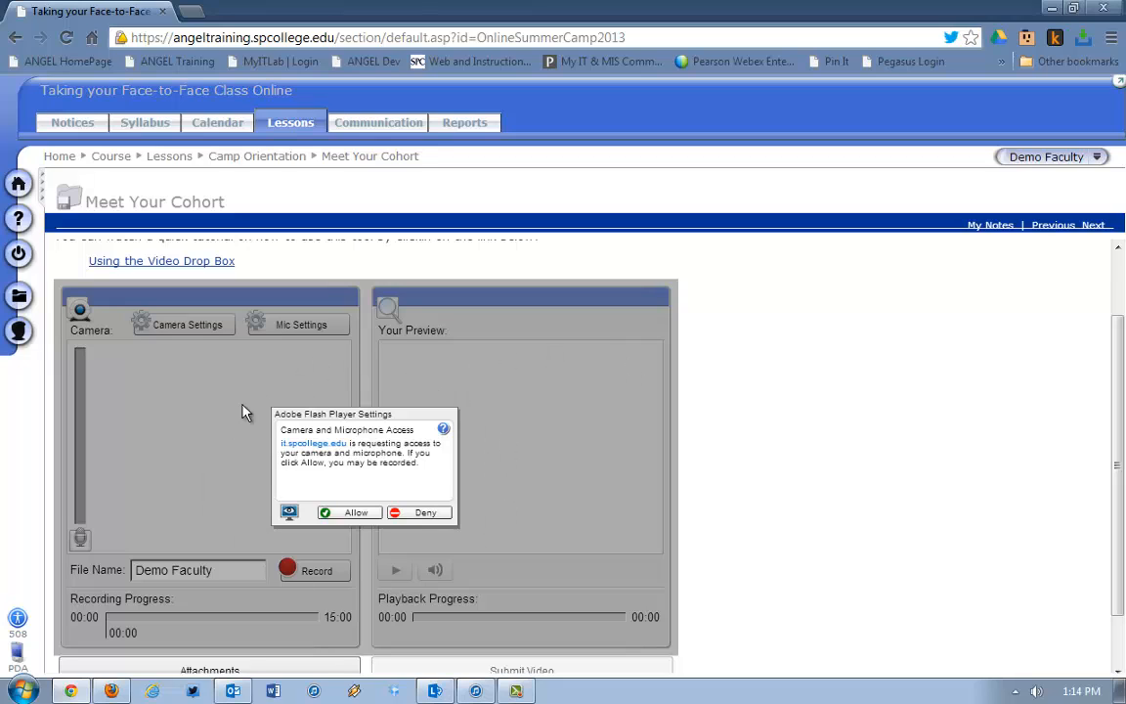
mouse_move(281, 399)
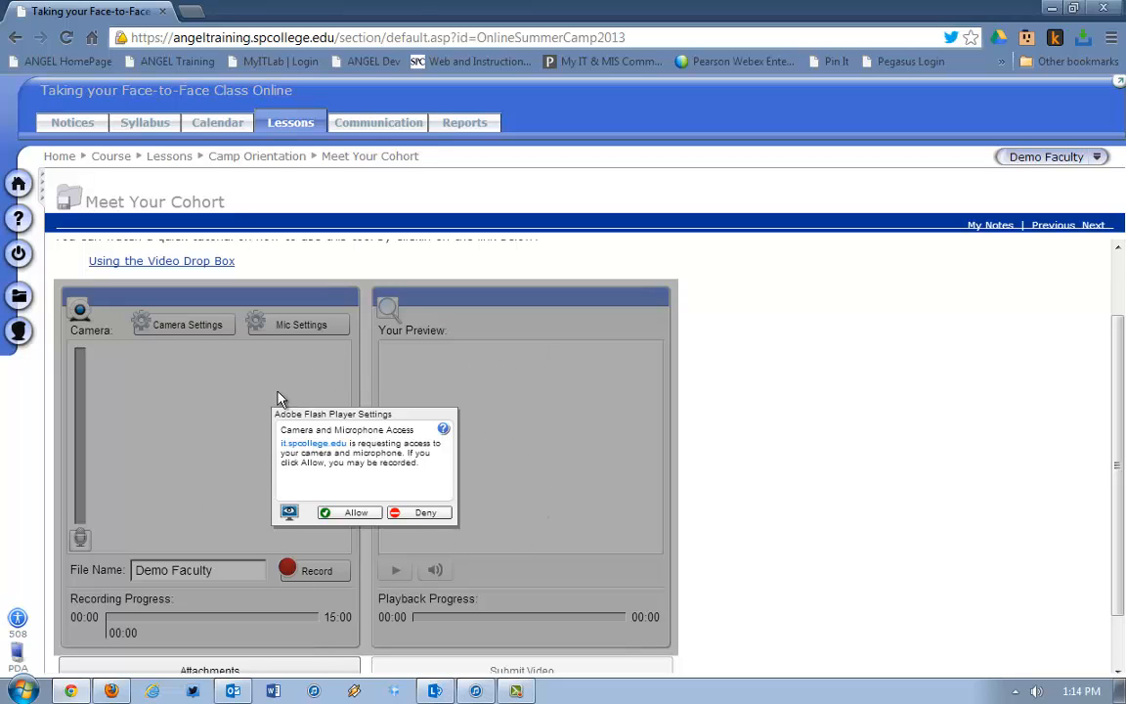
mouse_move(337, 446)
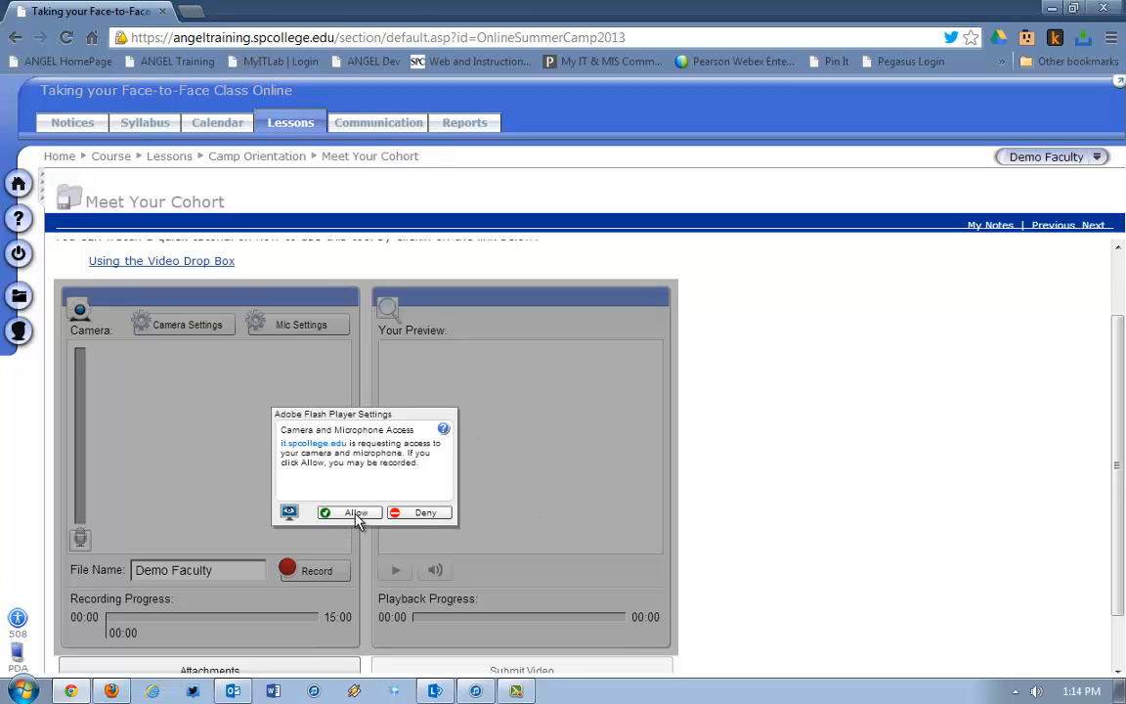
- Allow camera and microphone access and start recording the intro video
click(348, 513)
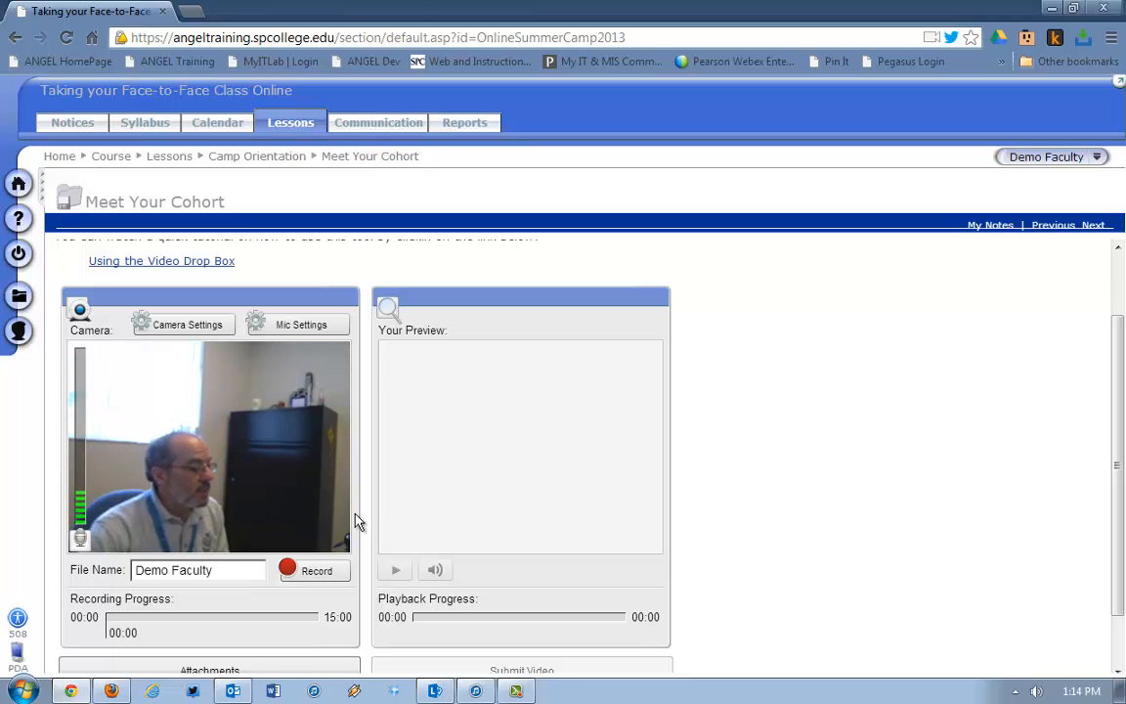
scroll(down, 3)
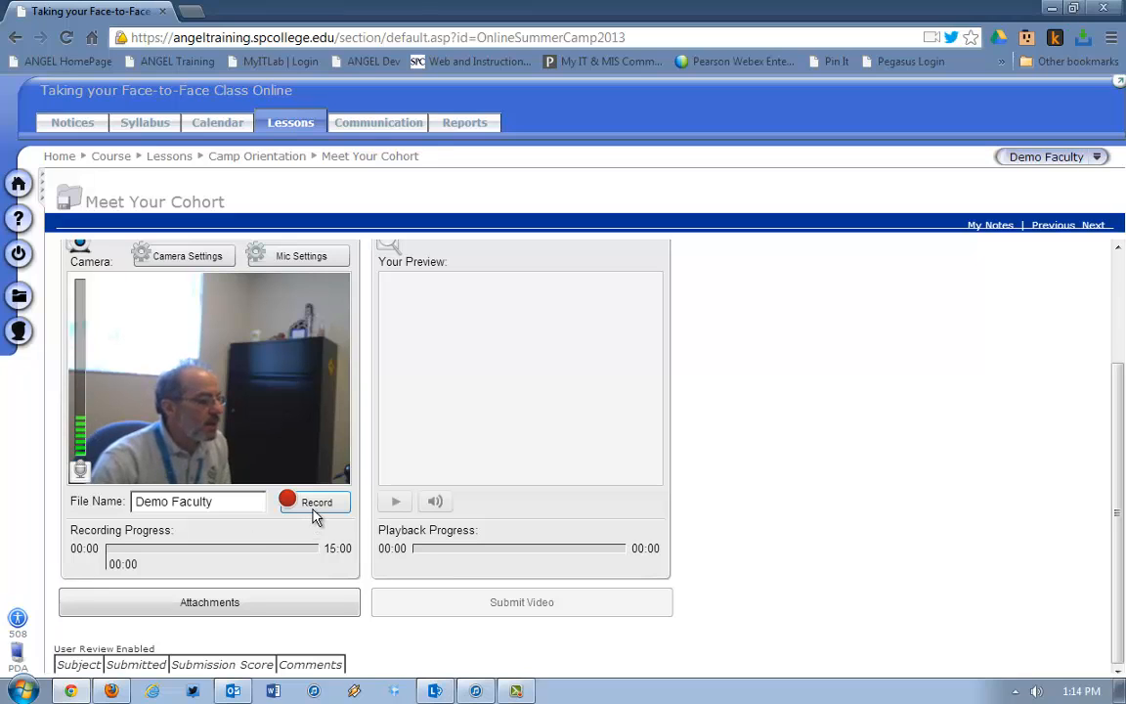
click(313, 500)
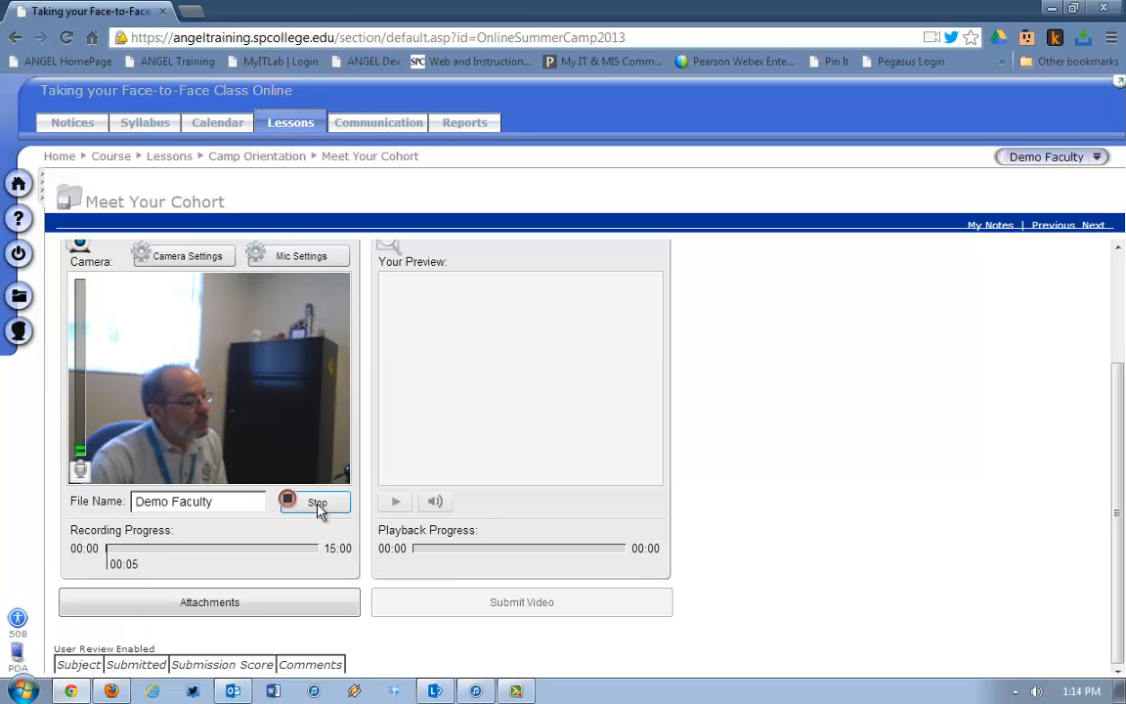
scroll(up, 3)
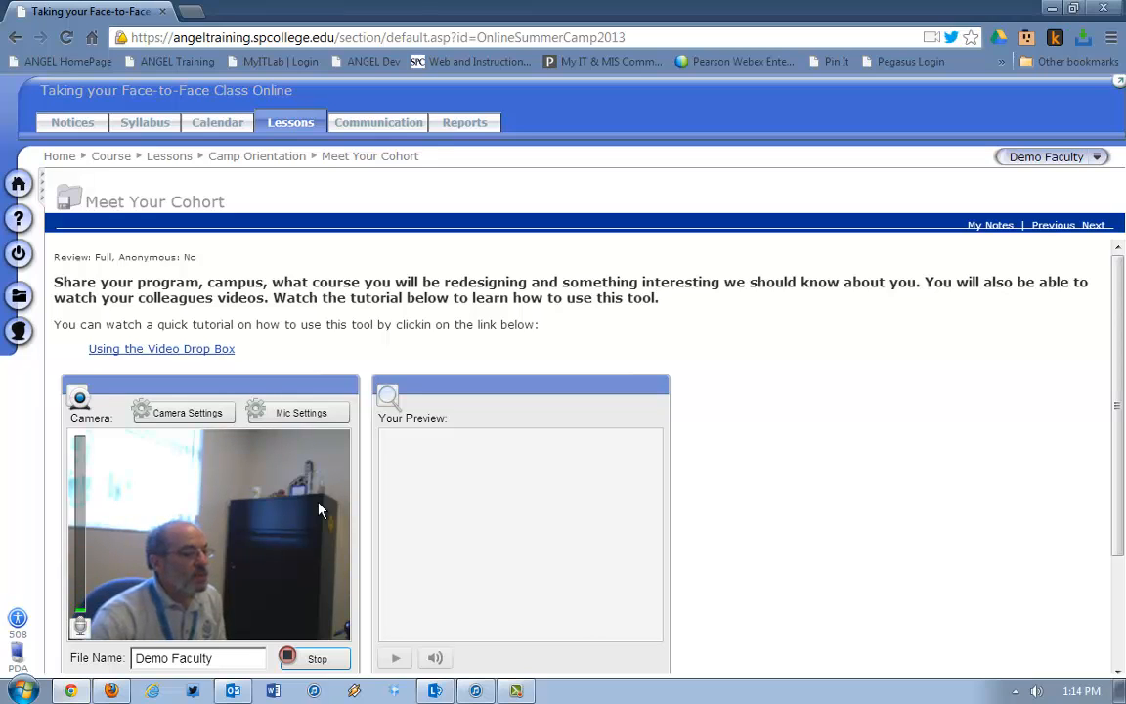
scroll(down, 3)
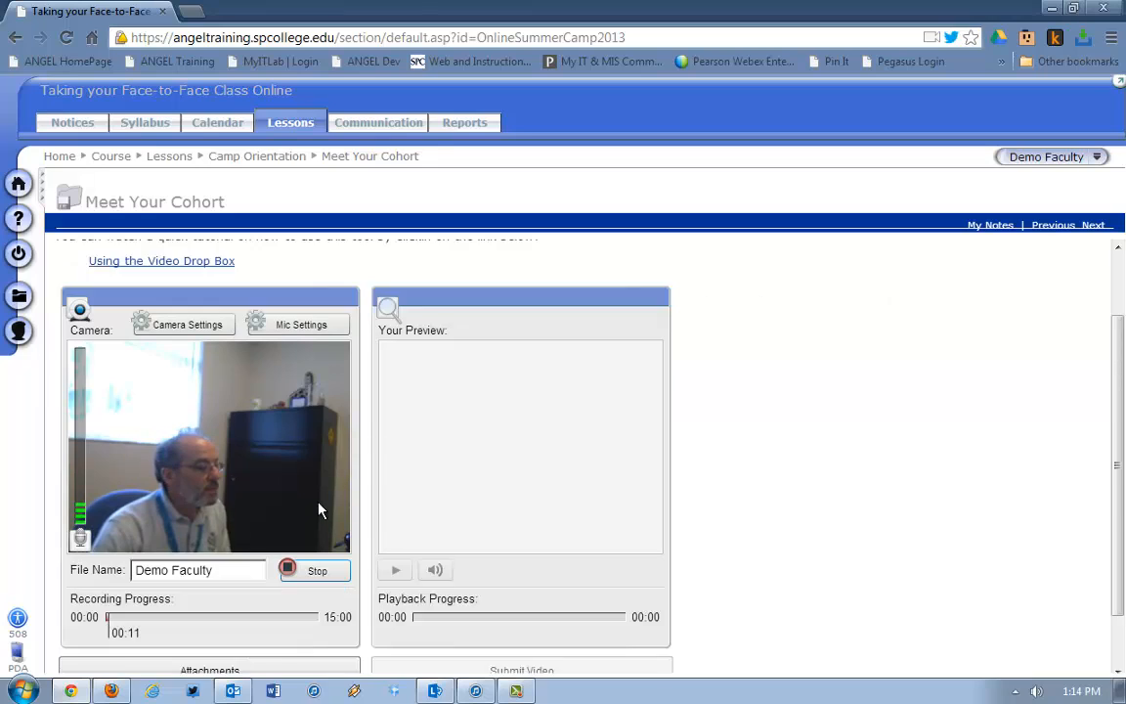
- Stop the recording, preview it, and submit the intro video
click(317, 571)
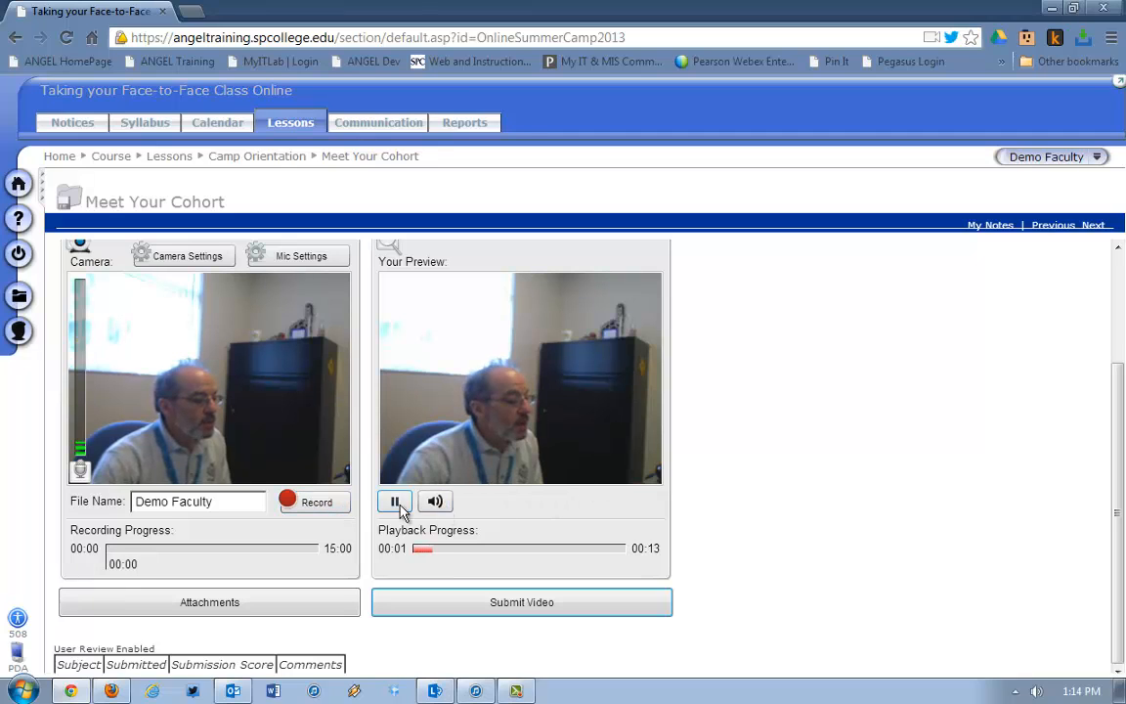
click(395, 501)
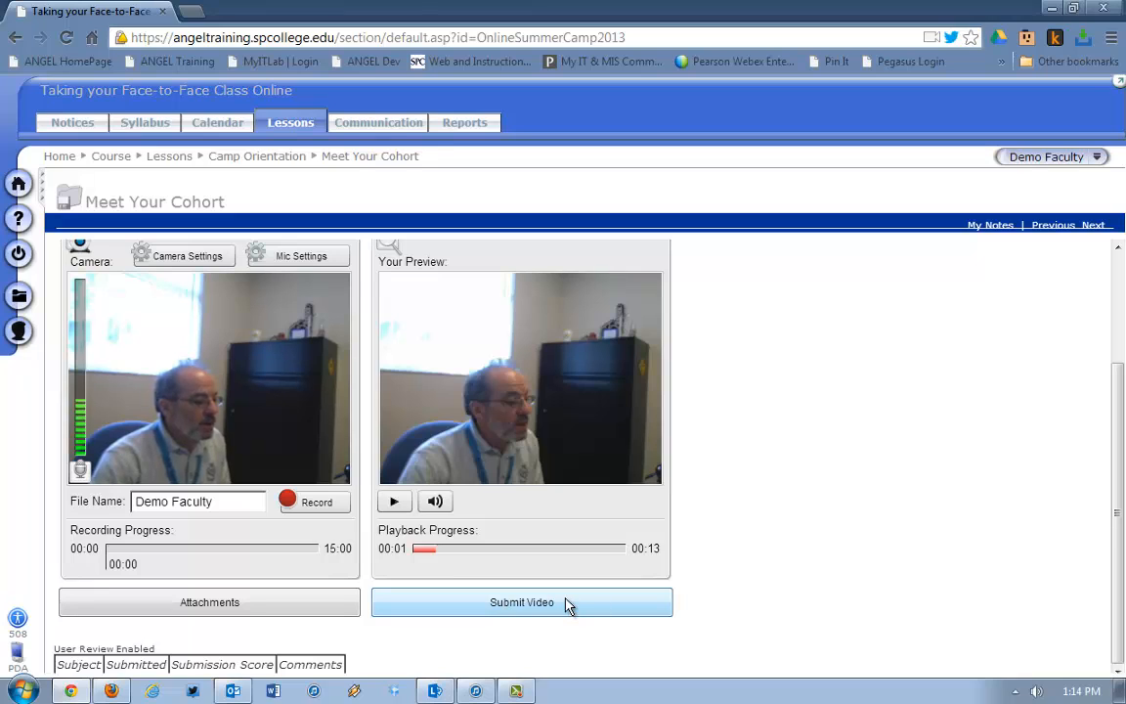
click(522, 602)
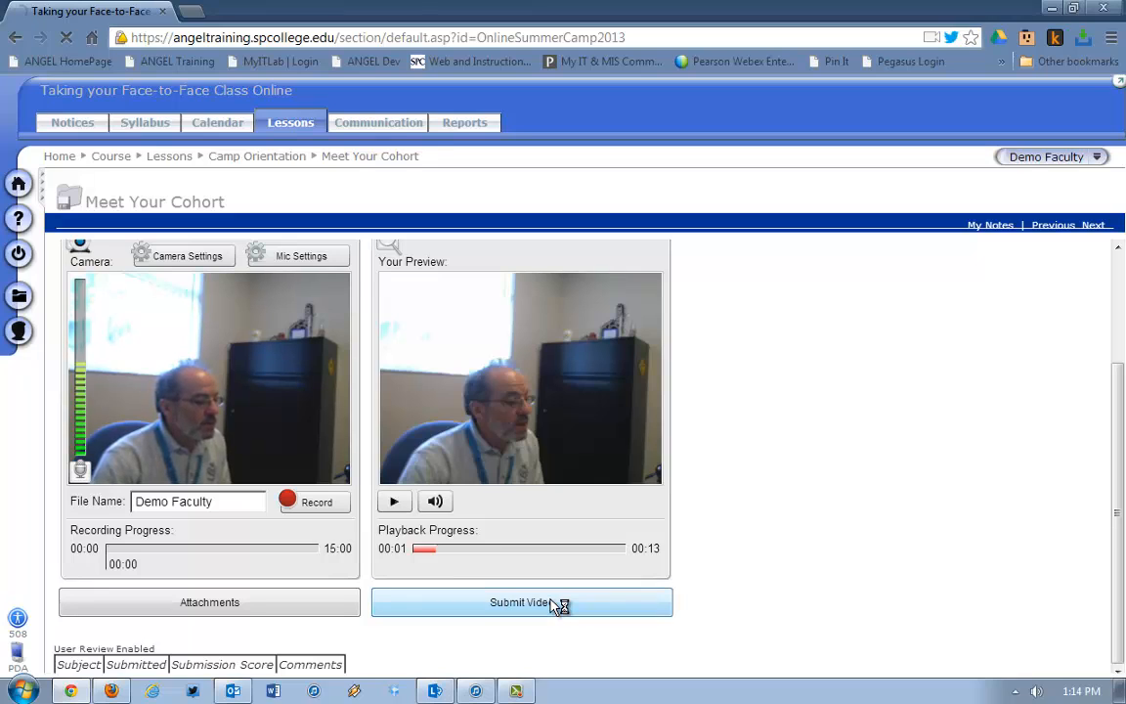
click(522, 602)
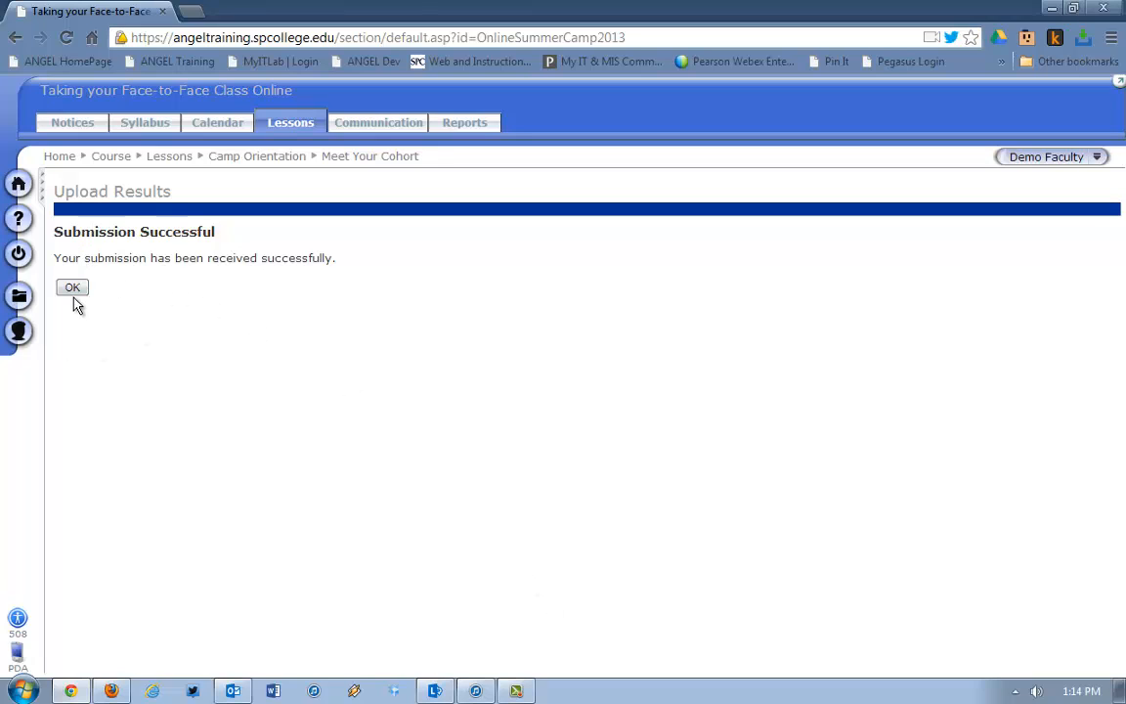
- Dismiss the upload confirmation and open the 1:14:53 PM submission from the table
click(72, 286)
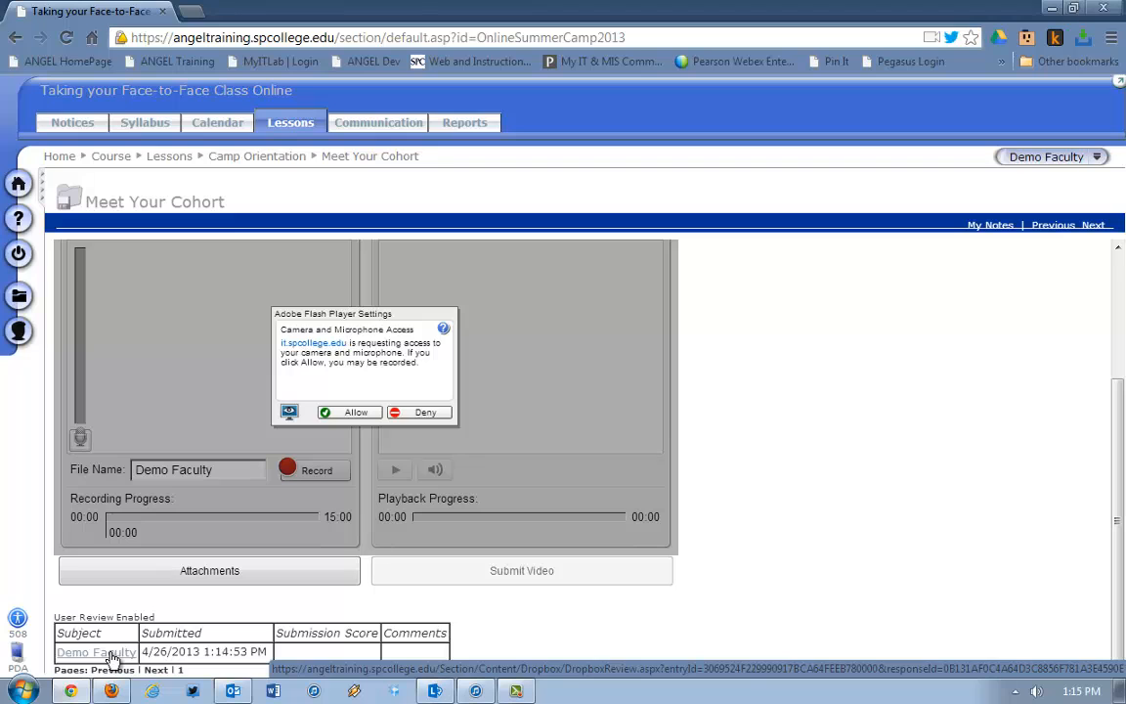
click(348, 410)
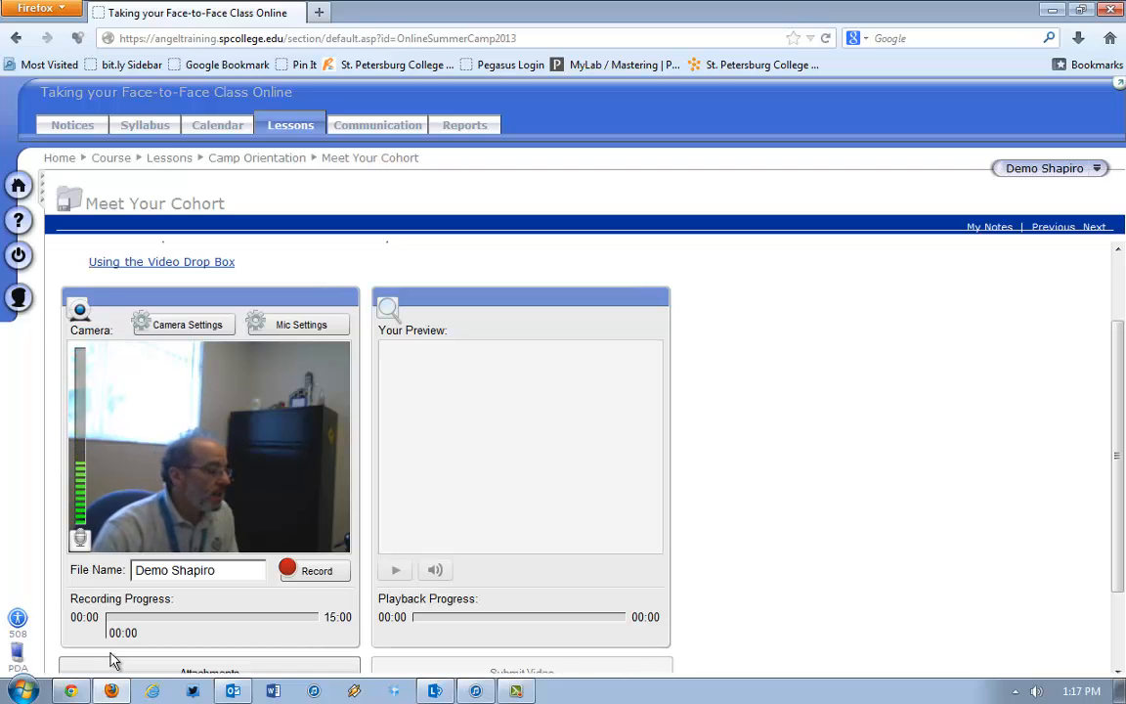
mouse_move(252, 596)
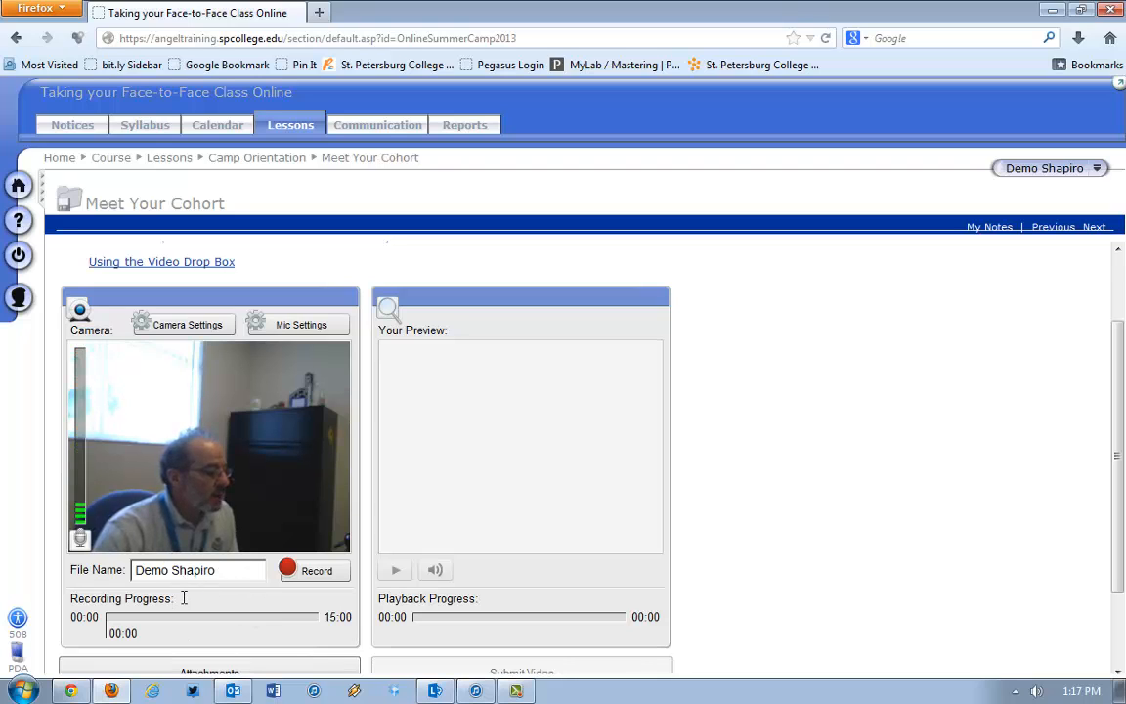
- Record a second user's intro video of about 6 seconds
click(317, 570)
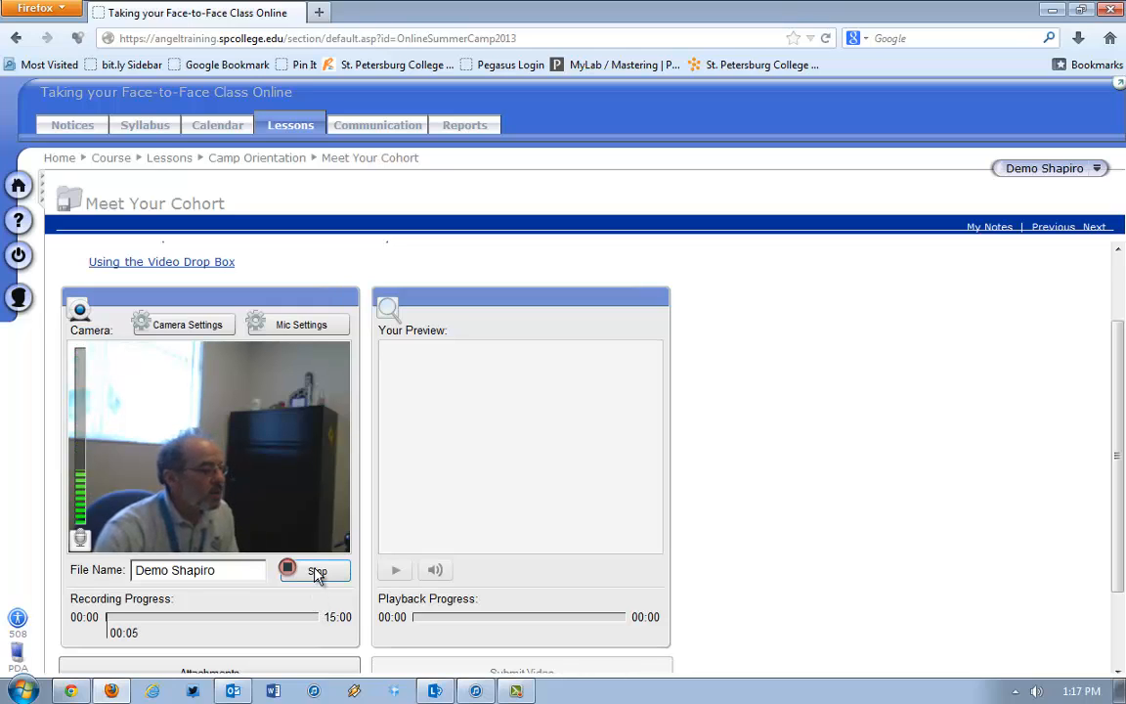
click(315, 571)
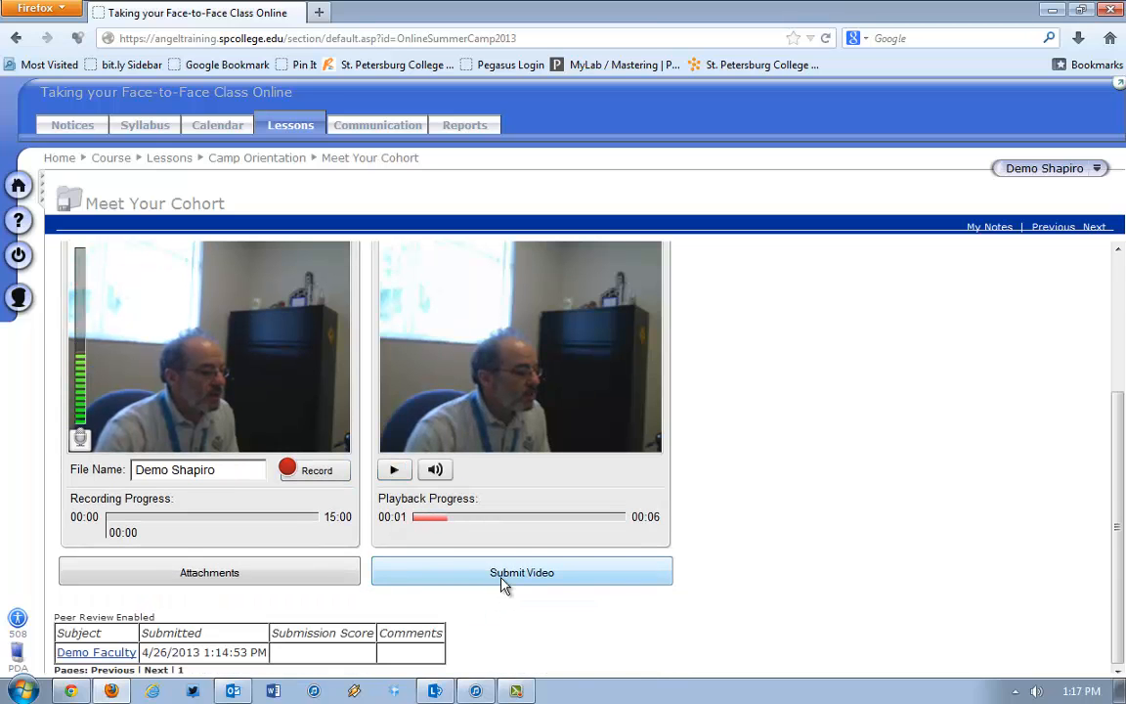
- Submit the second video and return to the dropbox listing showing both entries
click(520, 571)
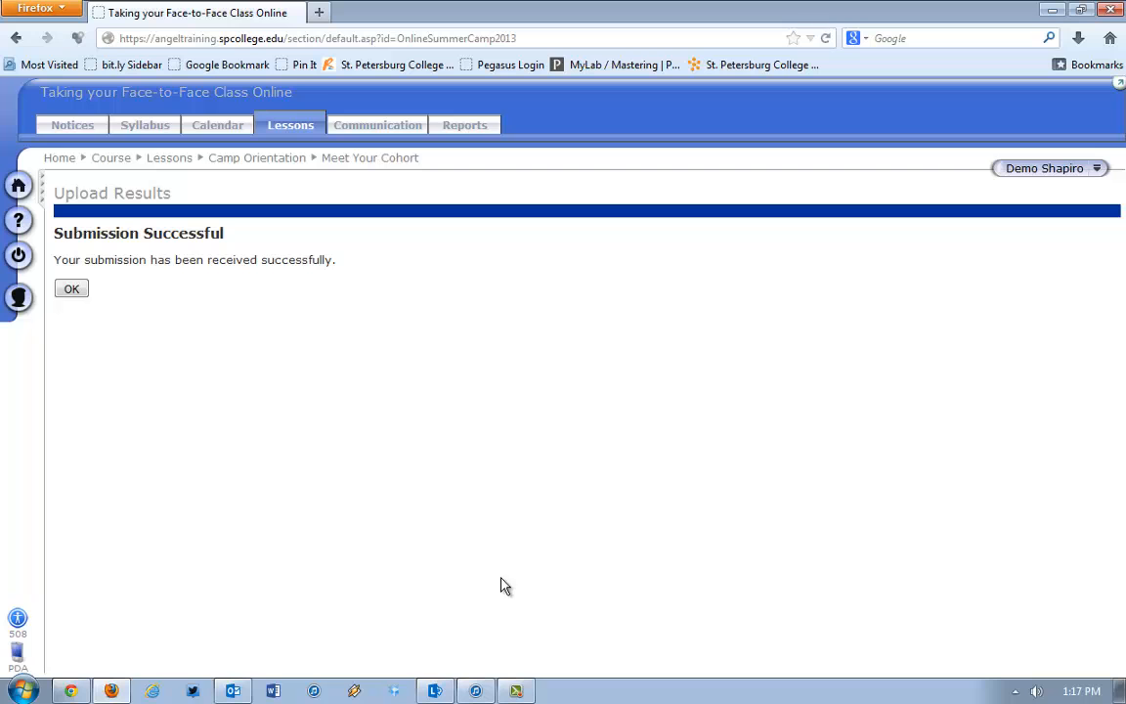
click(70, 287)
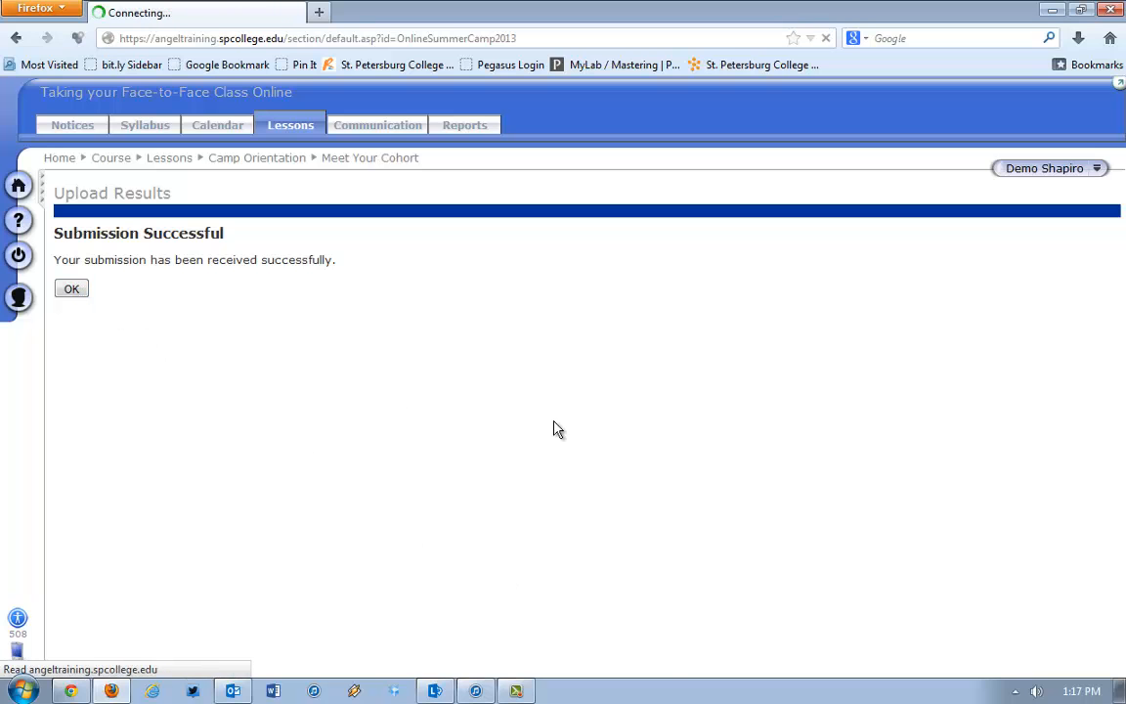
click(70, 288)
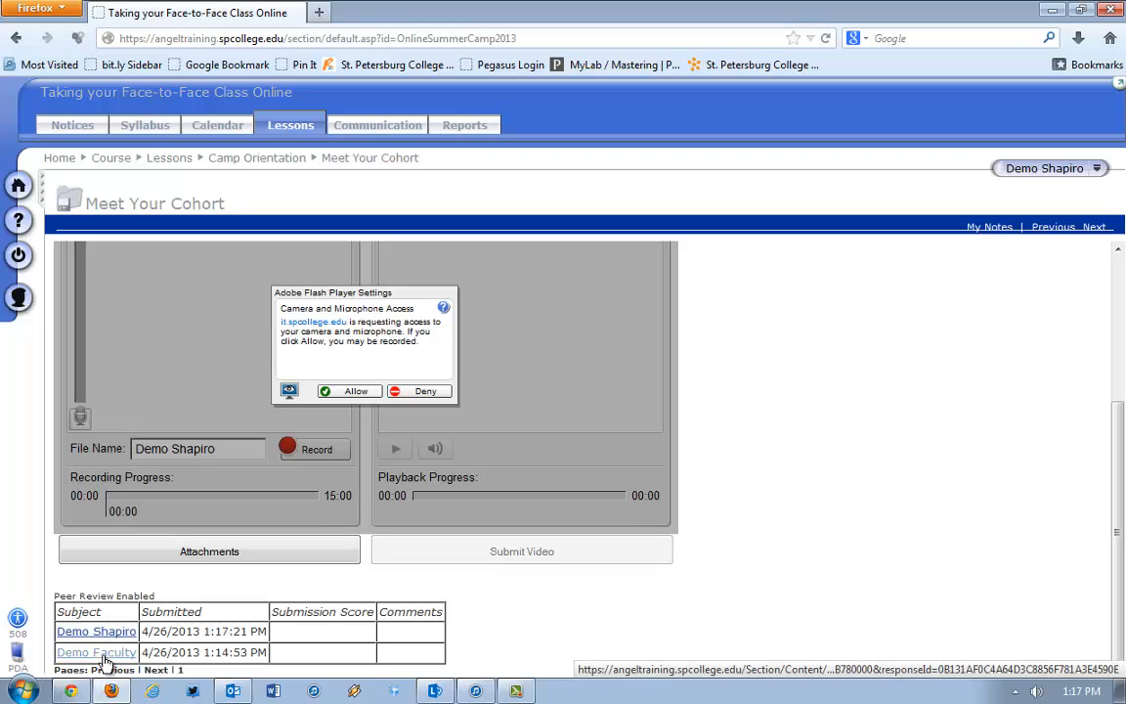
- Open the peer's 1:14:53 PM submission and play then pause its 13-second video
click(96, 653)
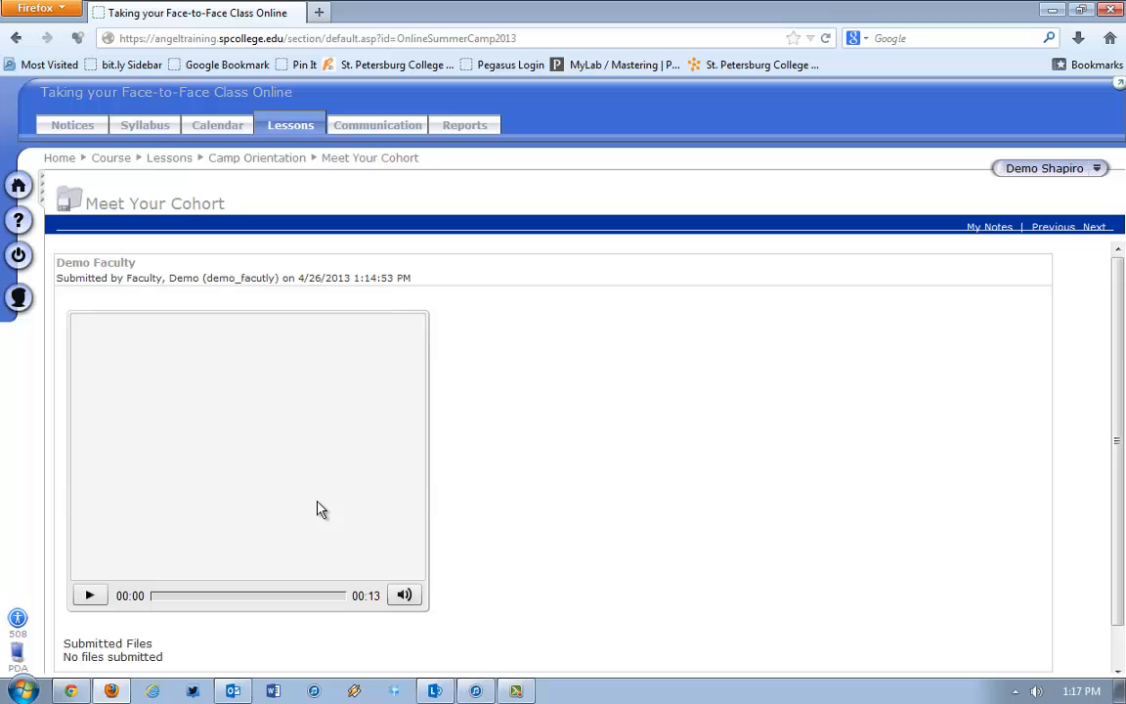
click(90, 594)
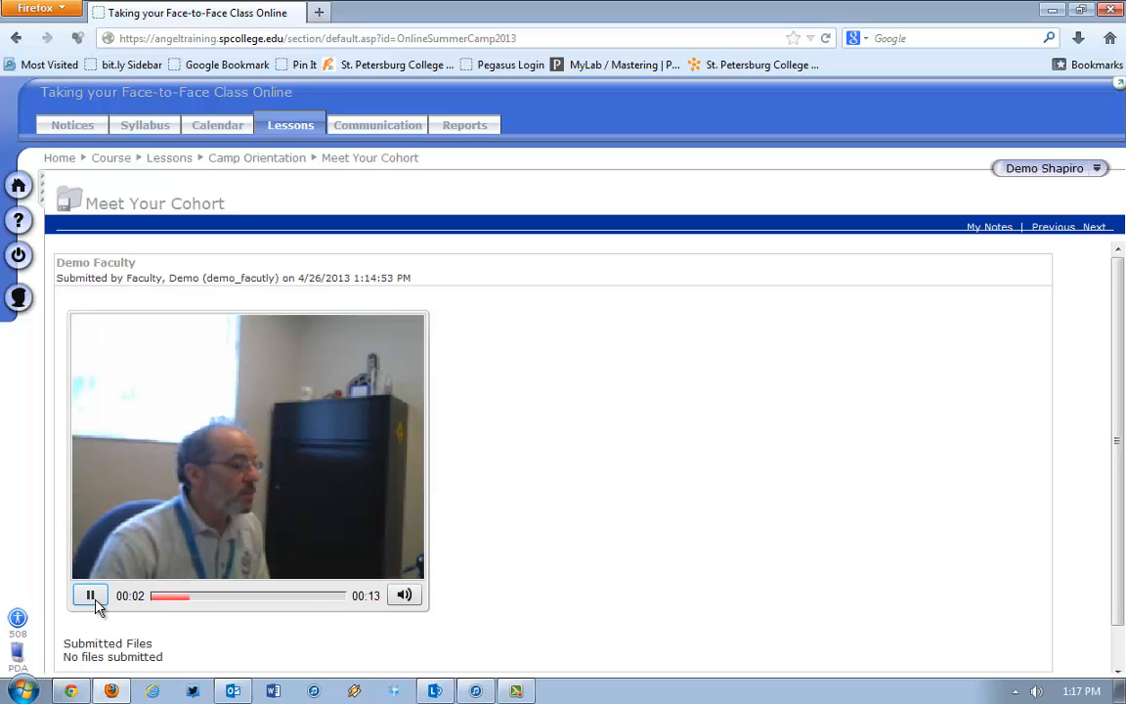
click(90, 594)
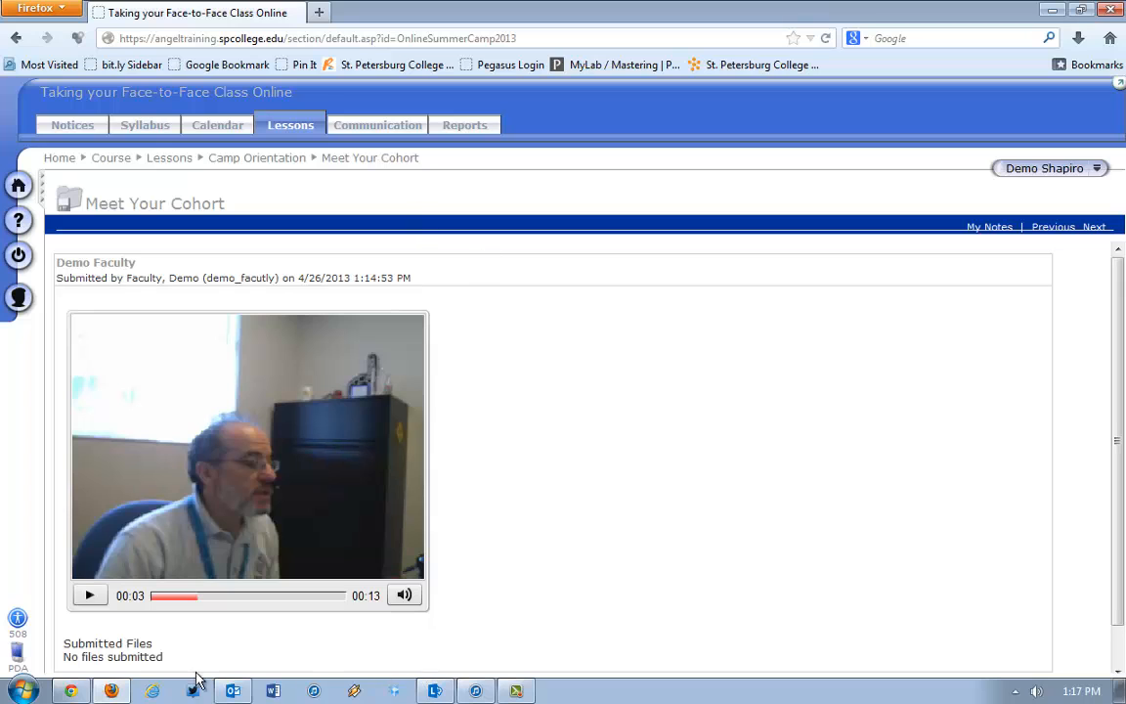
mouse_move(71, 692)
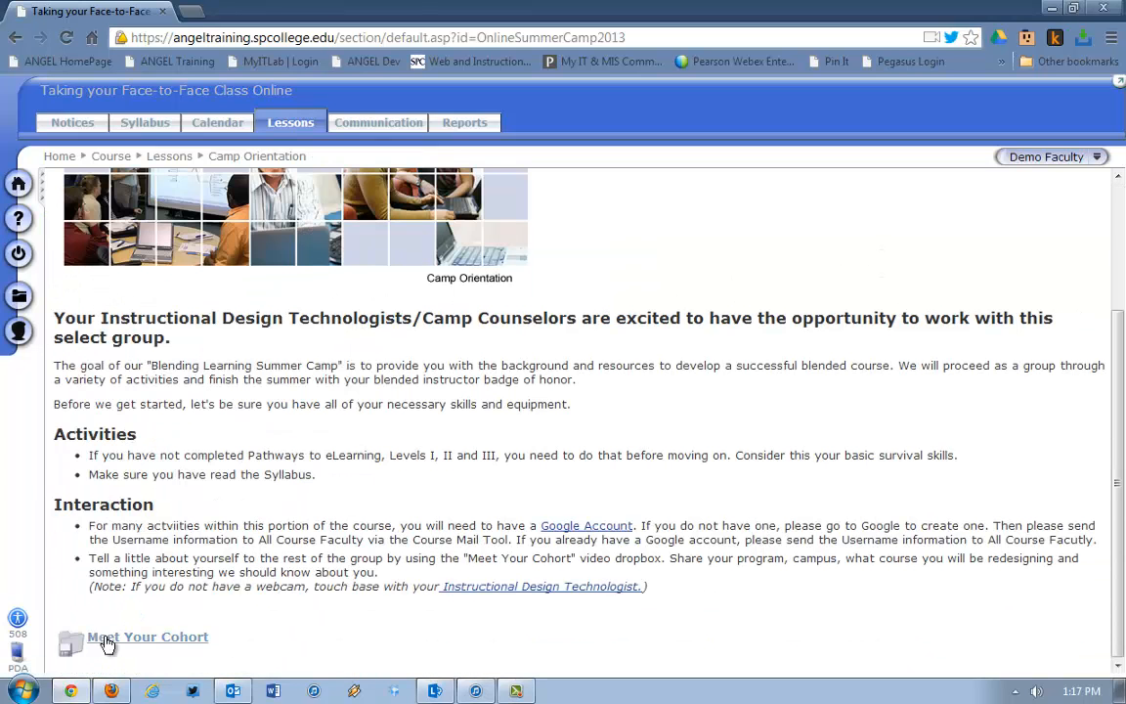
- Reopen Meet Your Cohort and view the peer's 1:17:21 PM submission
click(149, 638)
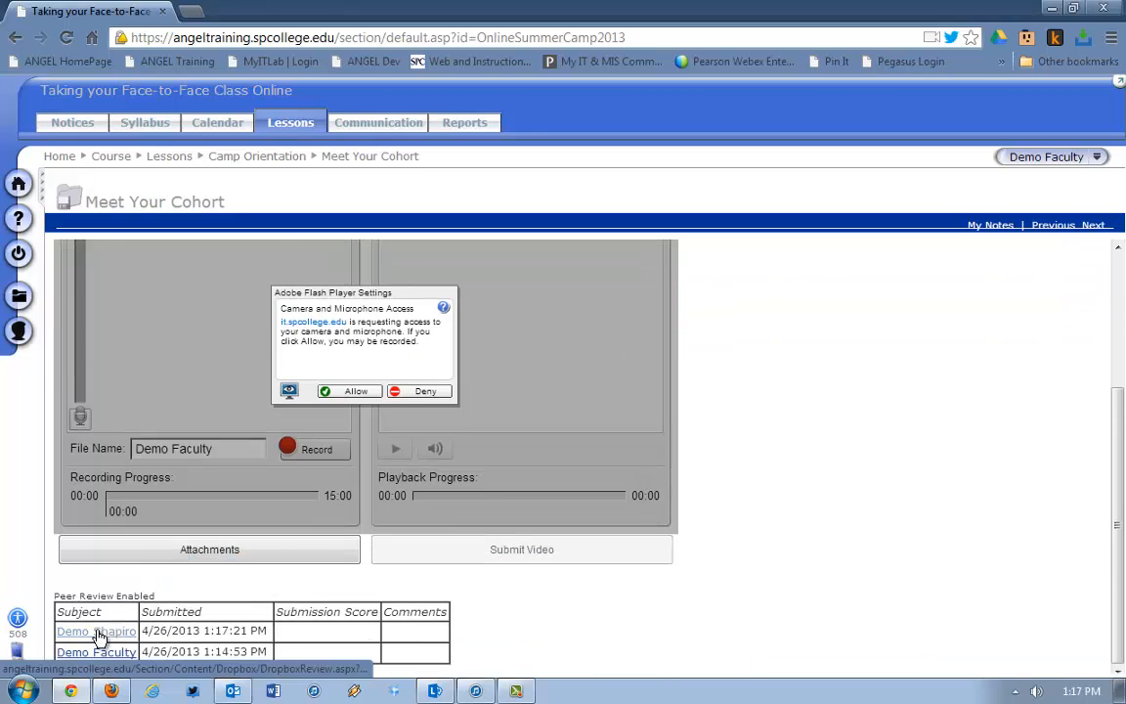
click(96, 630)
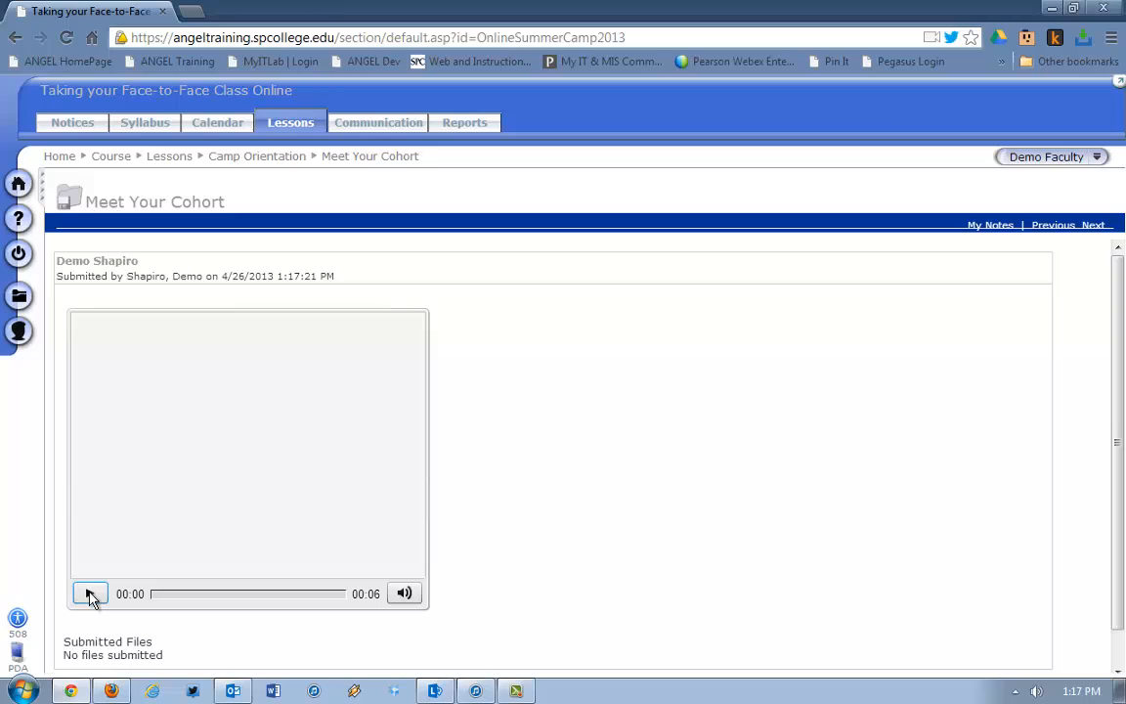